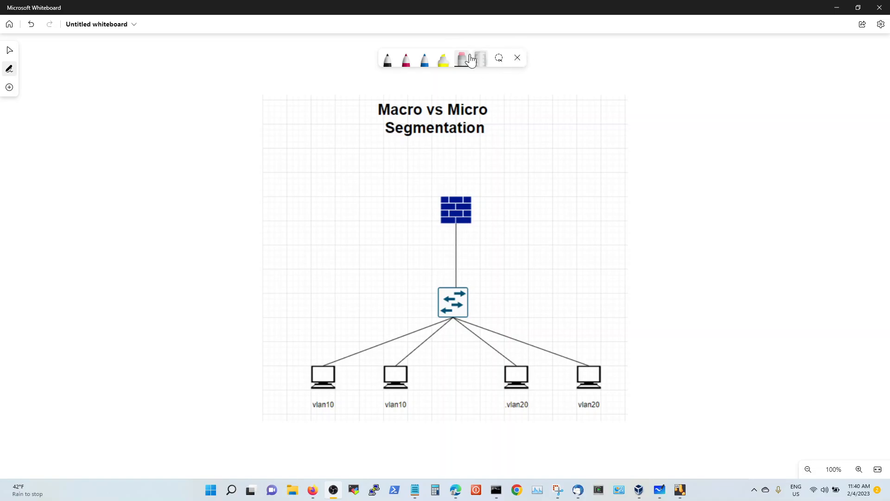
Highlight the title words Macro and Micro with the yellow highlighter.
left_click(443, 58)
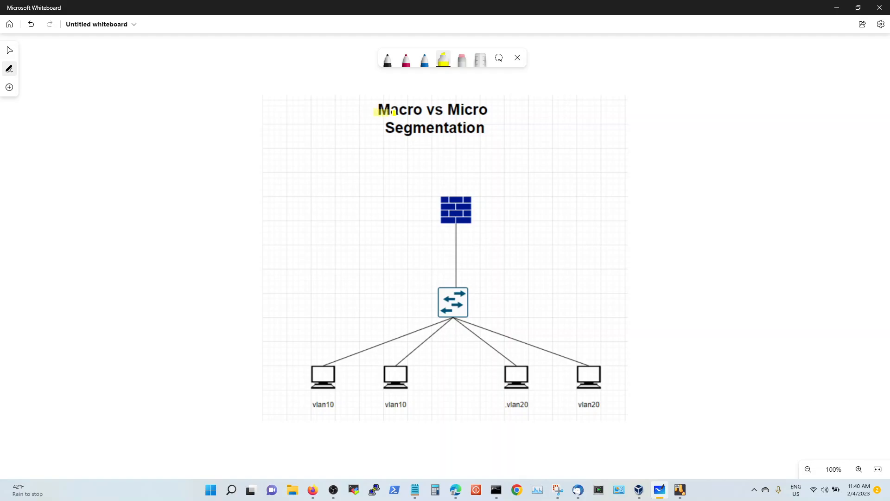
left_click_drag(377, 111, 423, 111)
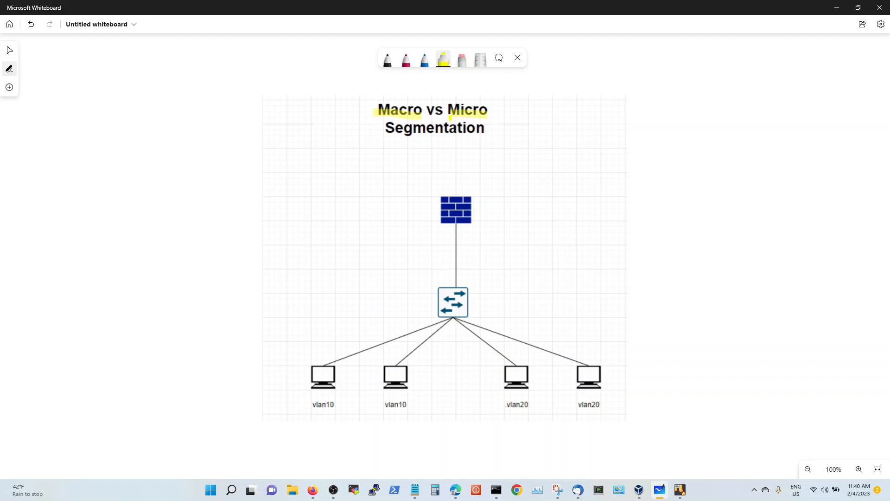
Handwrite SECURITY in black ink to the left of the title.
left_click(387, 59)
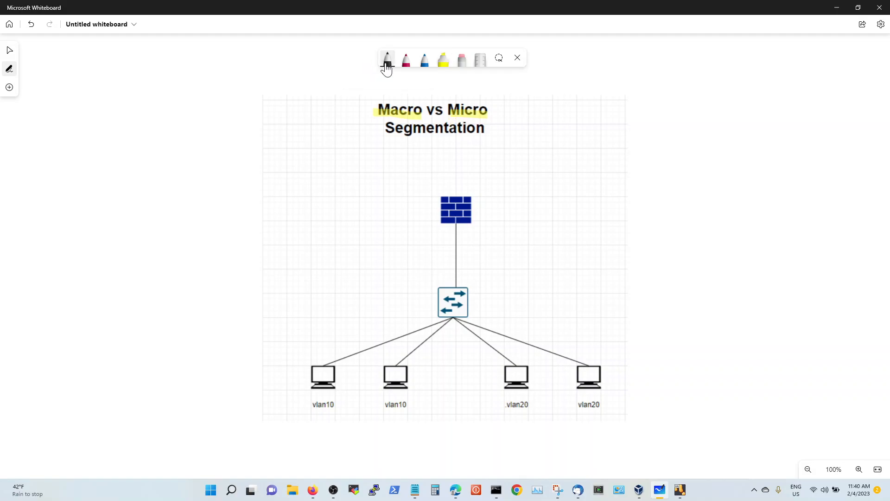
mouse_move(386, 60)
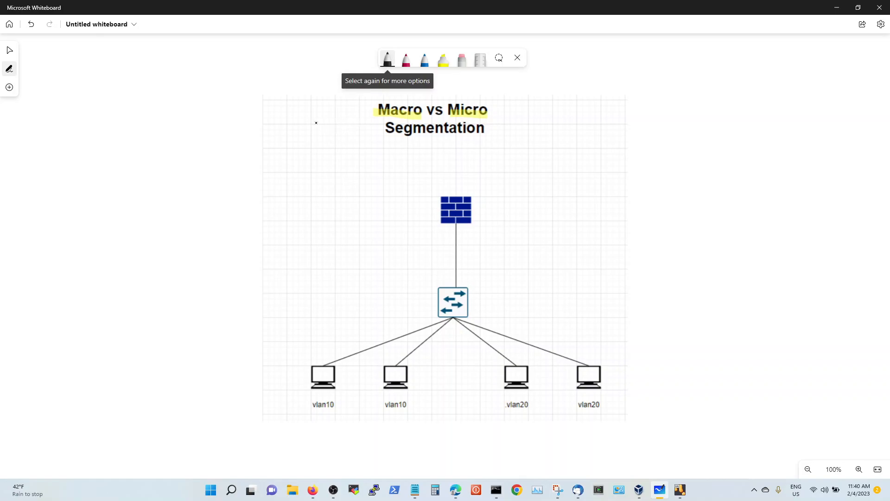
left_click_drag(311, 129, 322, 126)
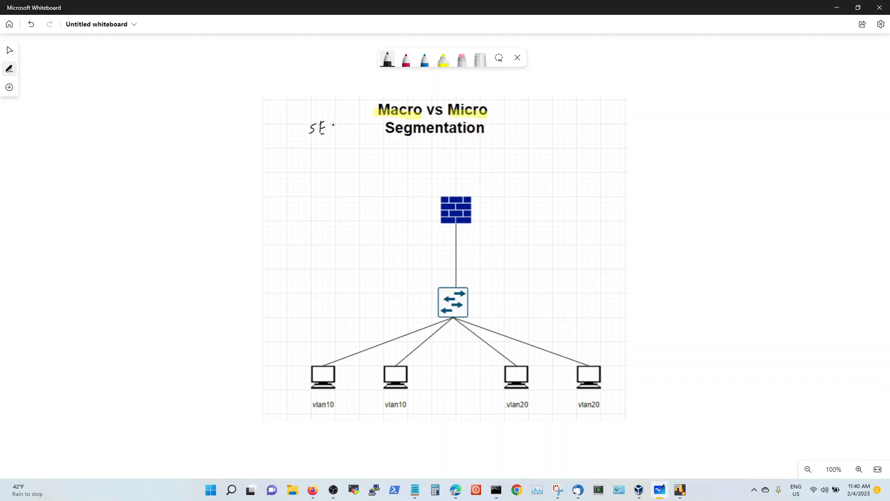
left_click_drag(335, 129, 356, 129)
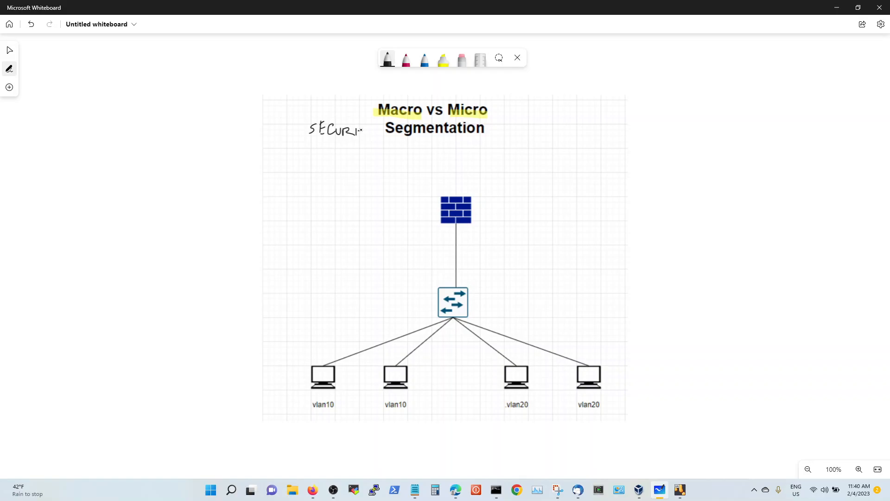
left_click_drag(362, 125, 374, 136)
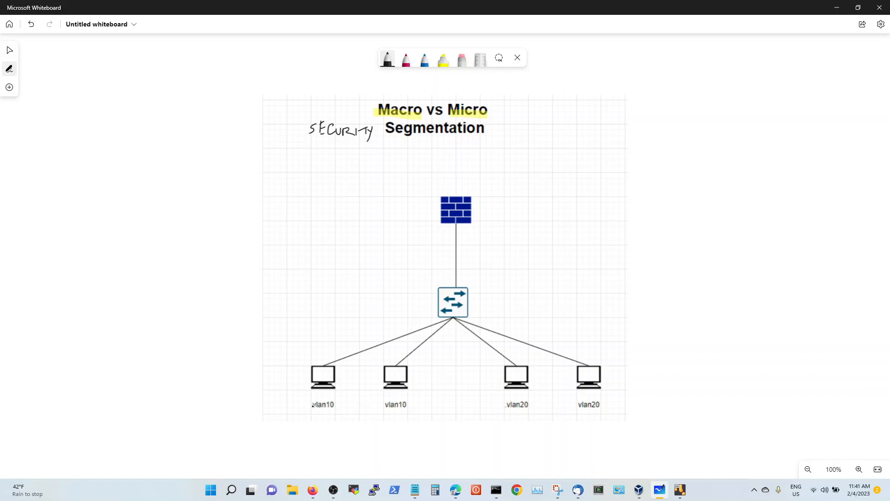
Underline the vlan labels beneath the computers.
left_click_drag(311, 410, 337, 408)
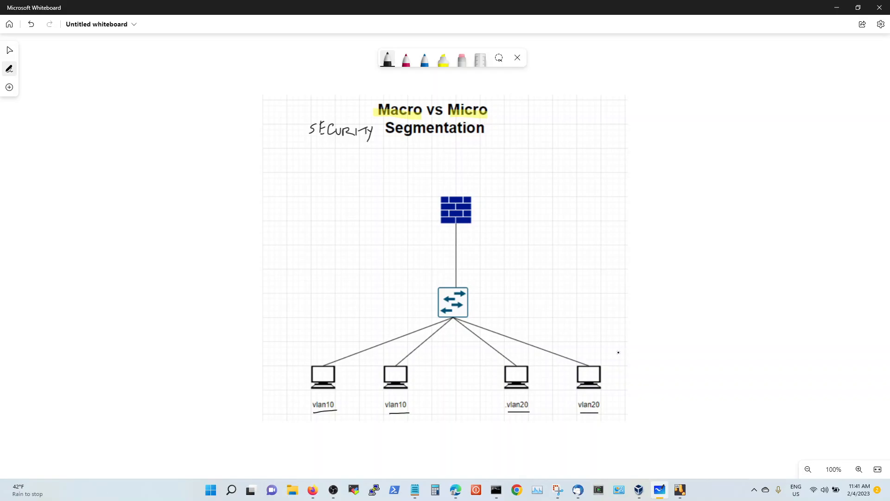
Write E/S near the rightmost computer and draw a two-way arrow between the VLAN groups.
left_click_drag(598, 347, 607, 341)
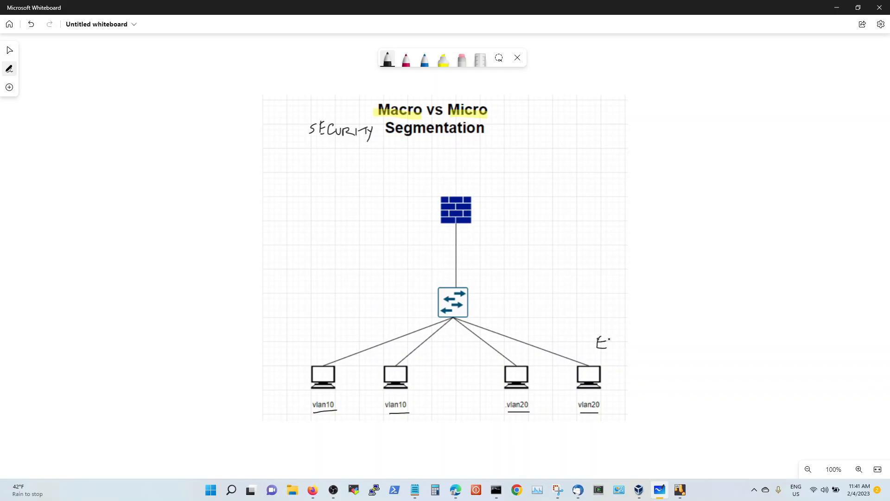
left_click_drag(605, 341, 618, 352)
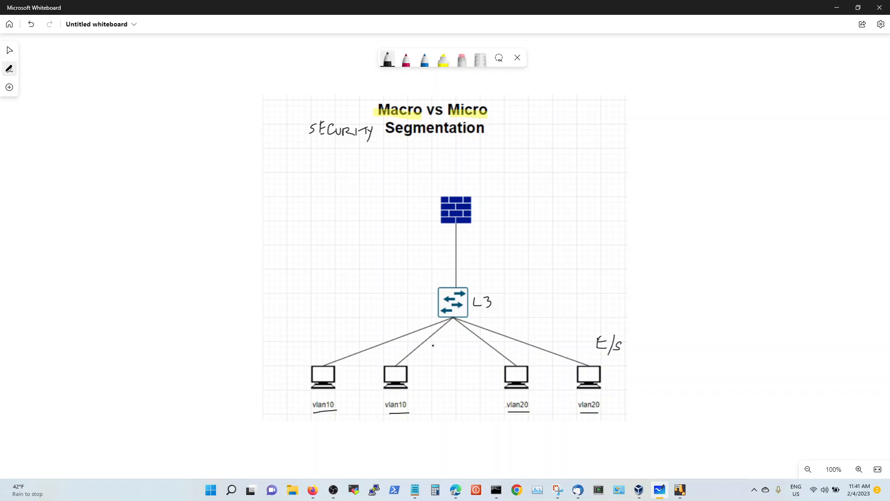
left_click_drag(480, 346, 427, 349)
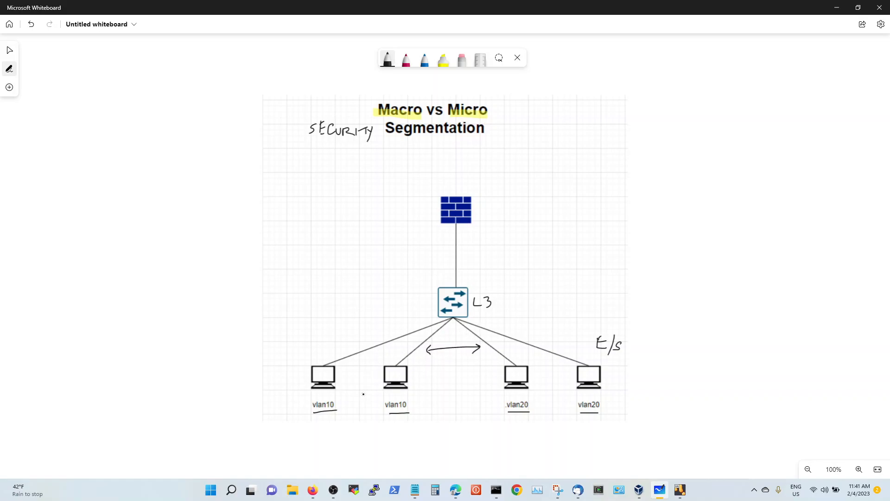
Write DG=L3 under the VLAN pairs.
type("Dc")
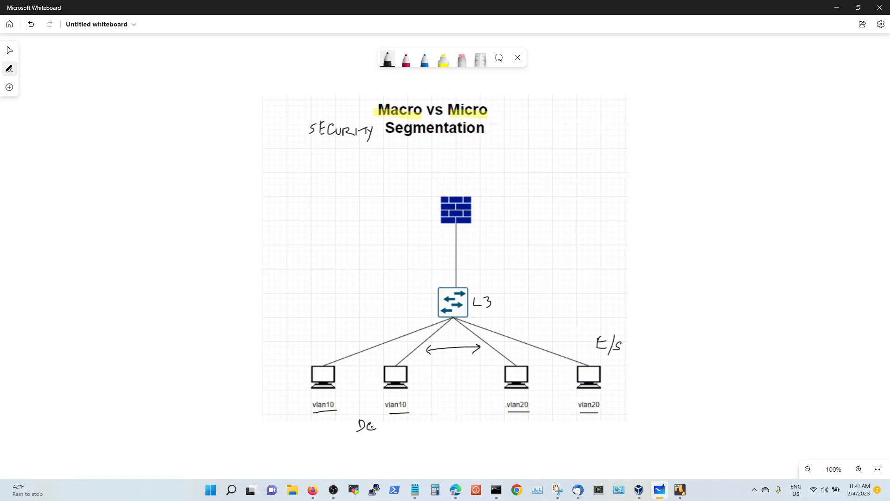
type("G=1.")
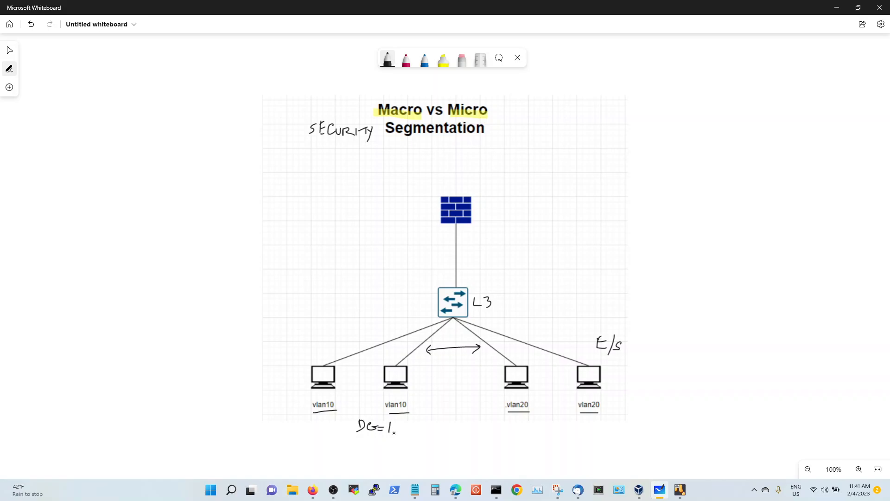
type("L3")
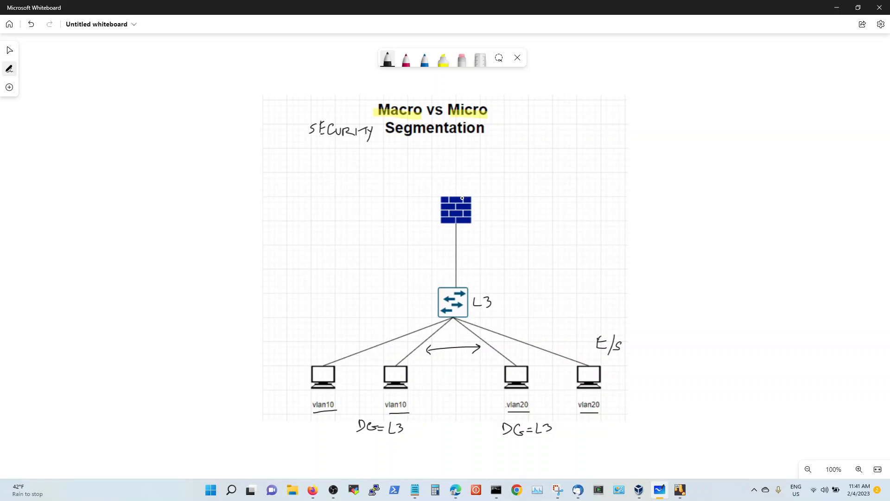
Draw a cloud linked to the firewall, write DG by the switch with arrows toward the firewall.
left_click_drag(461, 199, 525, 145)
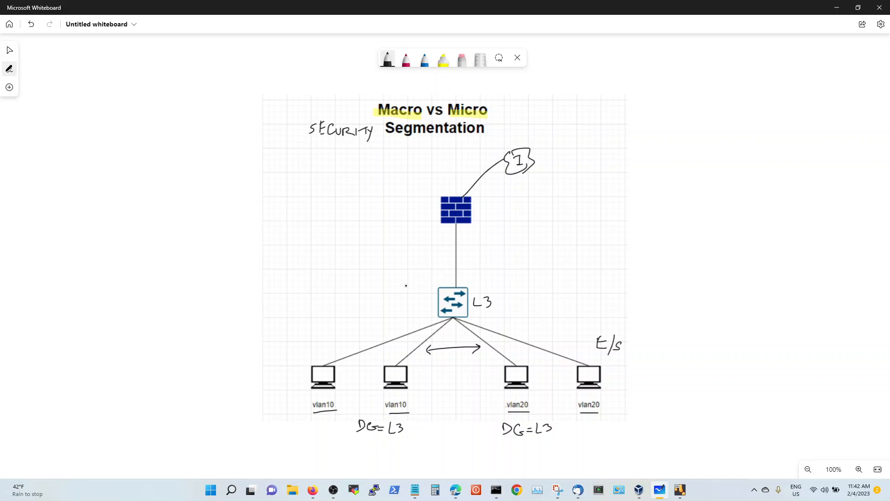
left_click_drag(403, 284, 426, 281)
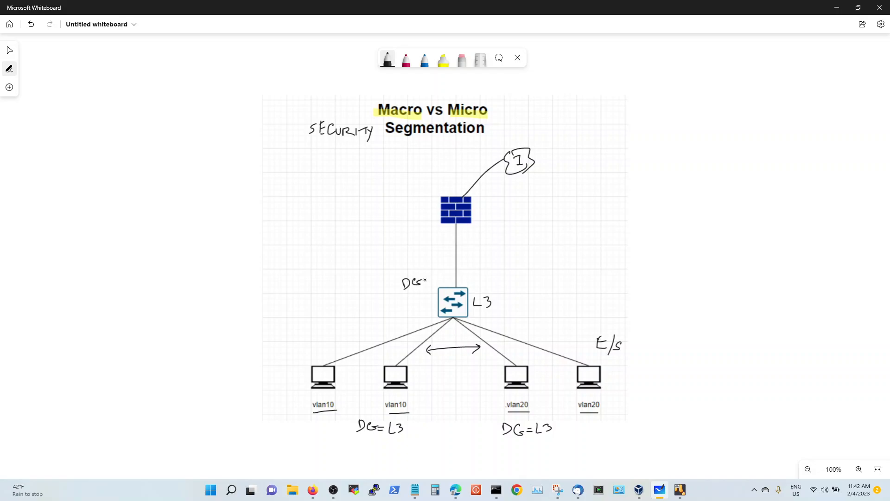
left_click_drag(431, 245, 432, 284)
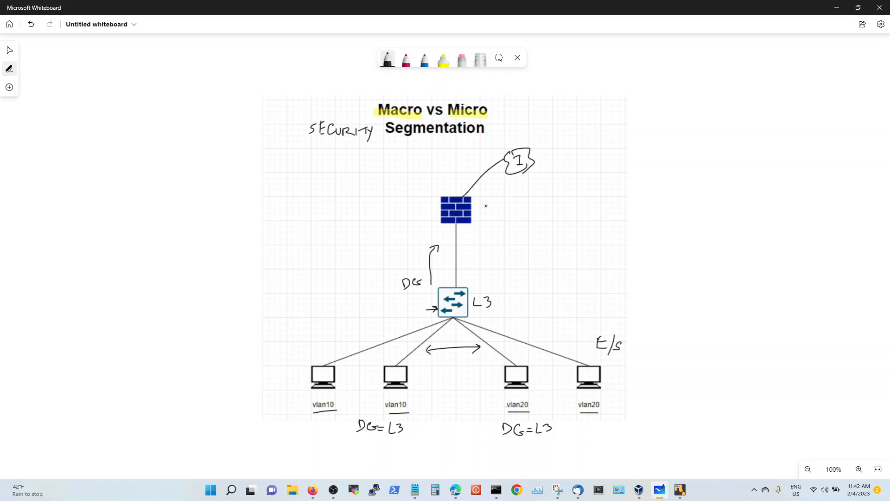
Label the firewall FW N/S and box the E/S note.
left_click_drag(475, 219, 483, 210)
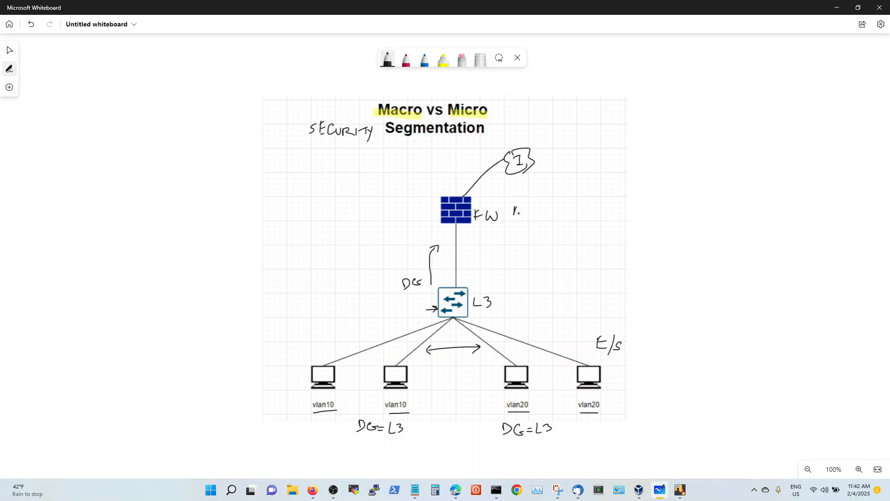
type("N/s")
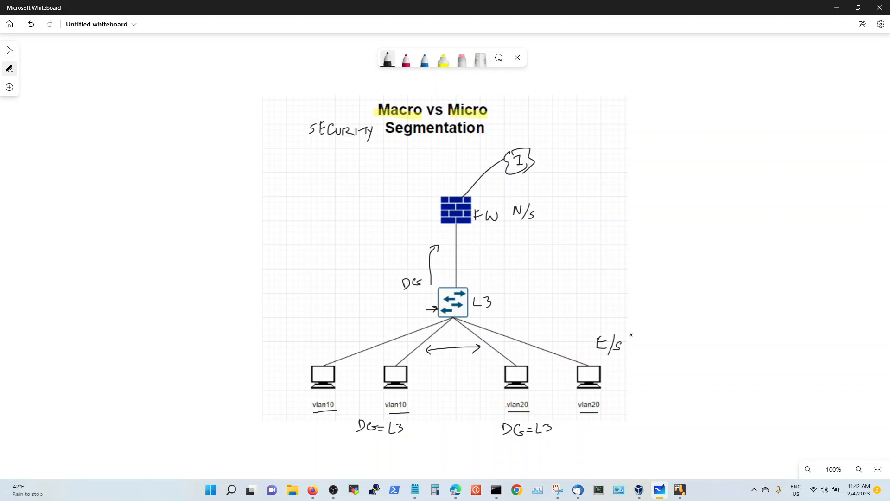
left_click_drag(579, 341, 630, 344)
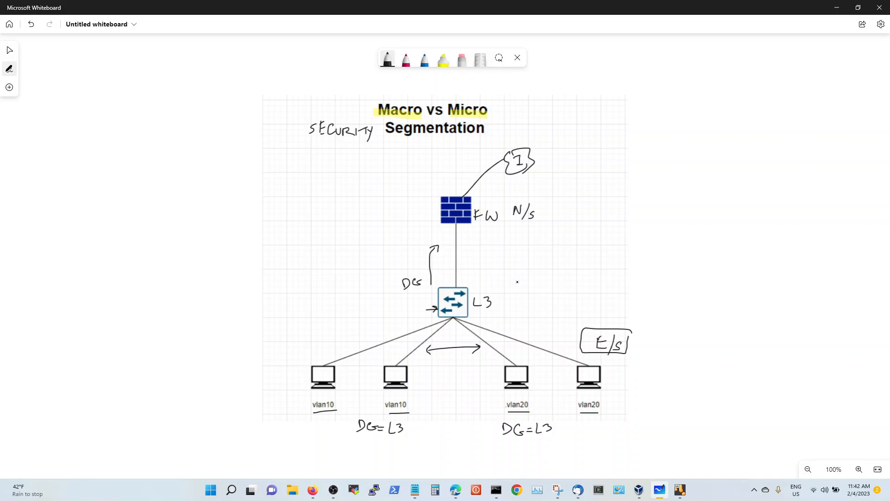
Draw a mark beside the leftmost computer.
left_click_drag(276, 386, 301, 385)
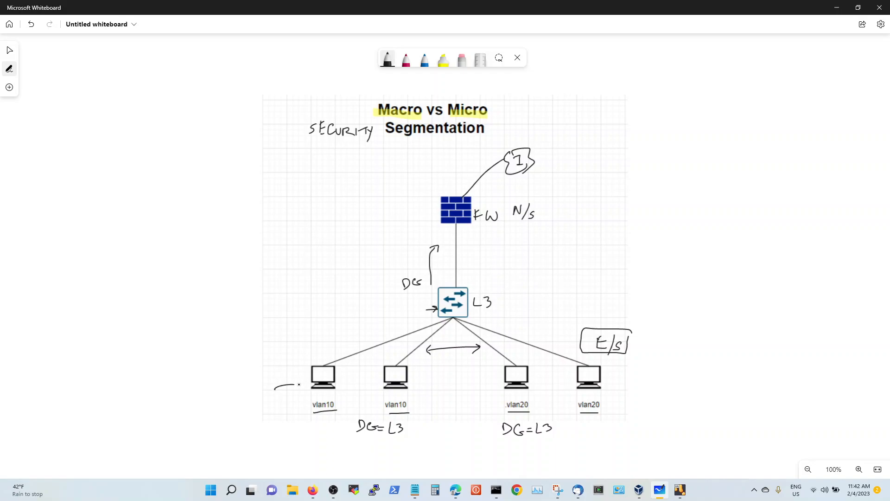
left_click_drag(275, 388, 309, 383)
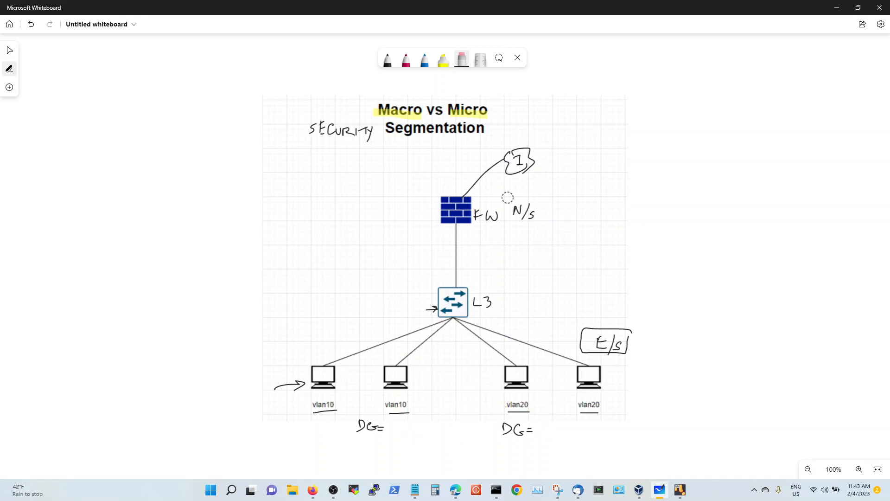
Handwrite FW as the default gateway value after DG= in black ink.
left_click(387, 59)
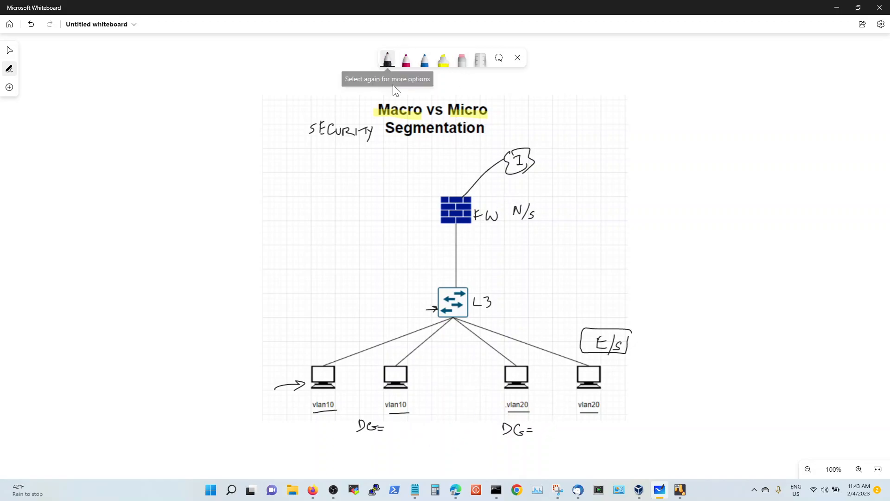
left_click(392, 425)
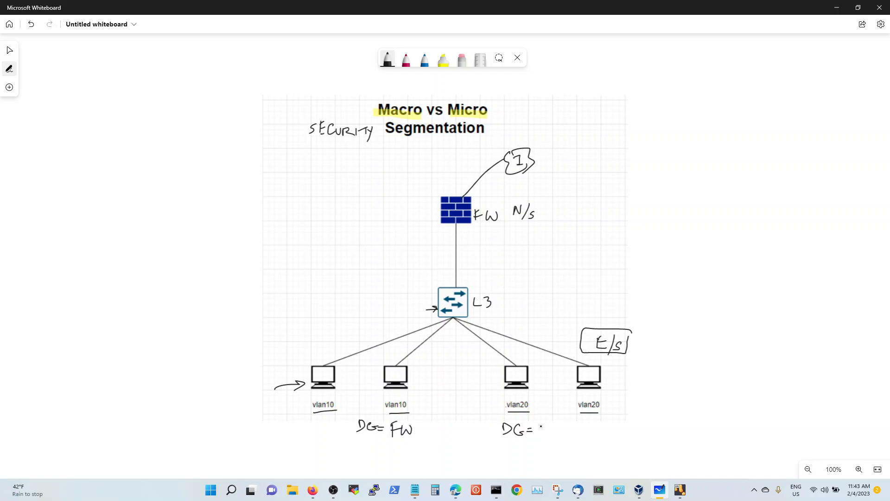
type("FW")
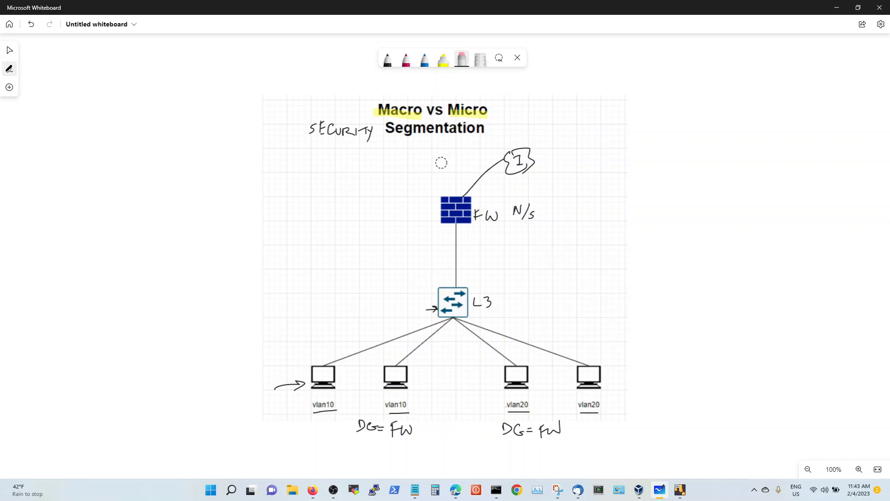
Draw curved arrows in black ink from the firewall down around the switch.
left_click(387, 59)
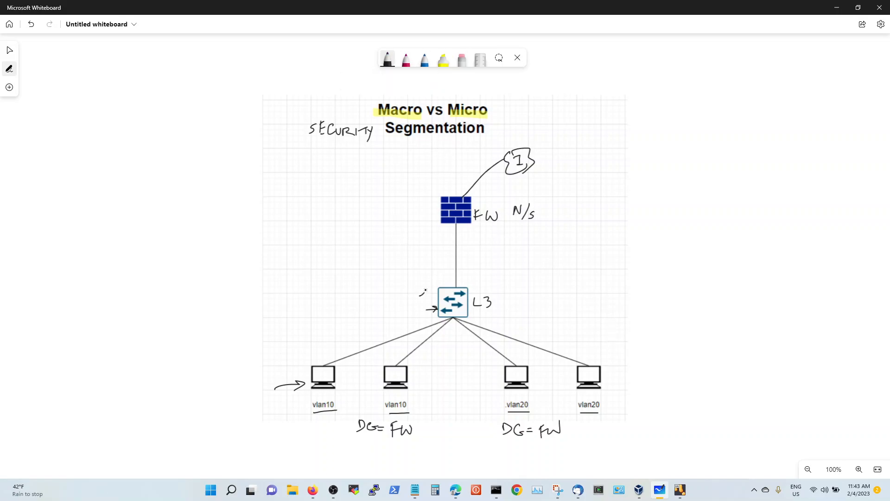
left_click_drag(462, 225, 420, 296)
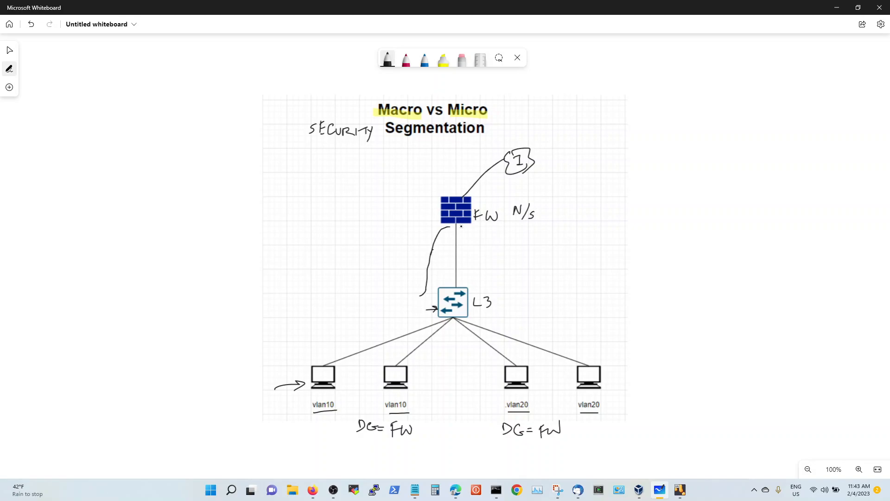
left_click_drag(449, 227, 491, 281)
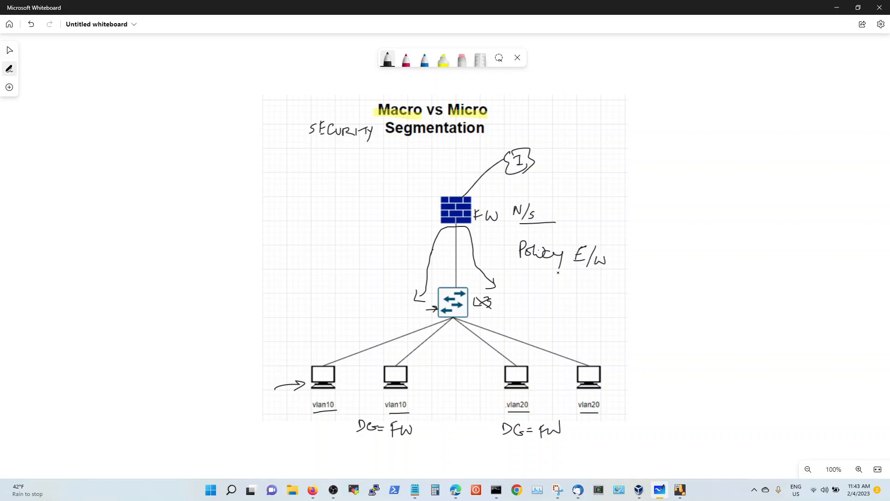
Add an arrow at the firewall, circle Macro and run arrows from it toward the firewall.
left_click_drag(406, 210, 436, 209)
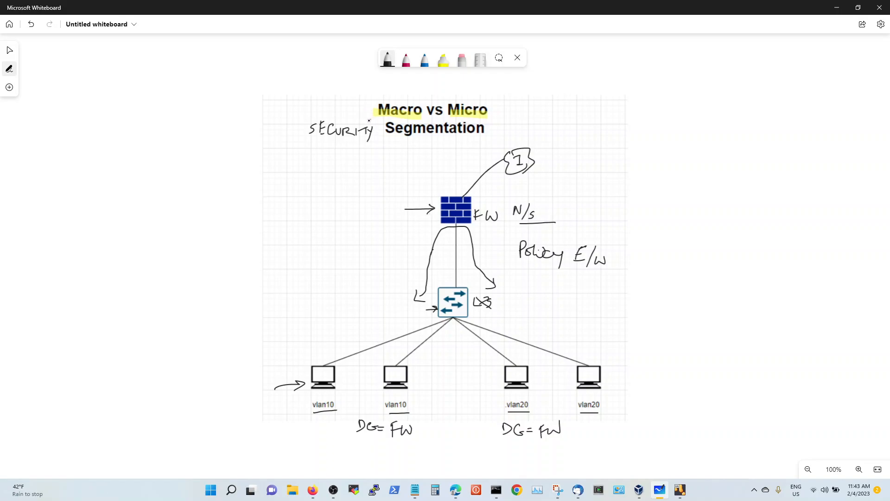
left_click_drag(375, 105, 423, 111)
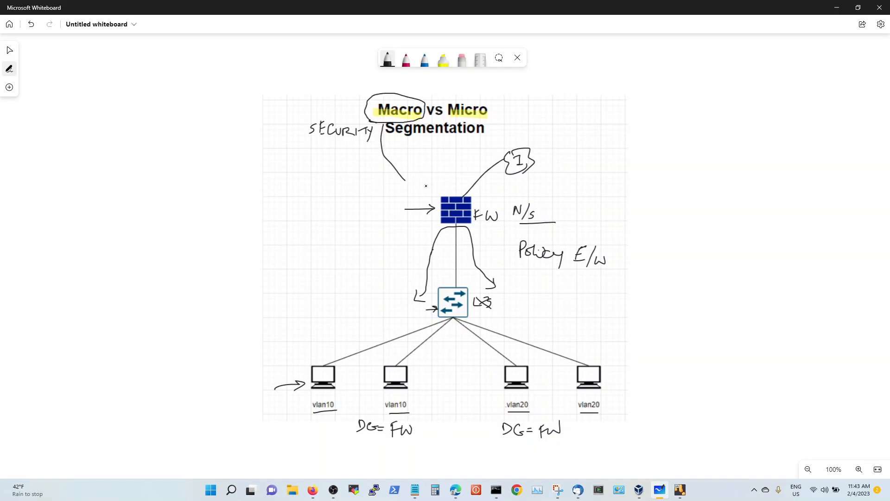
left_click_drag(398, 170, 414, 192)
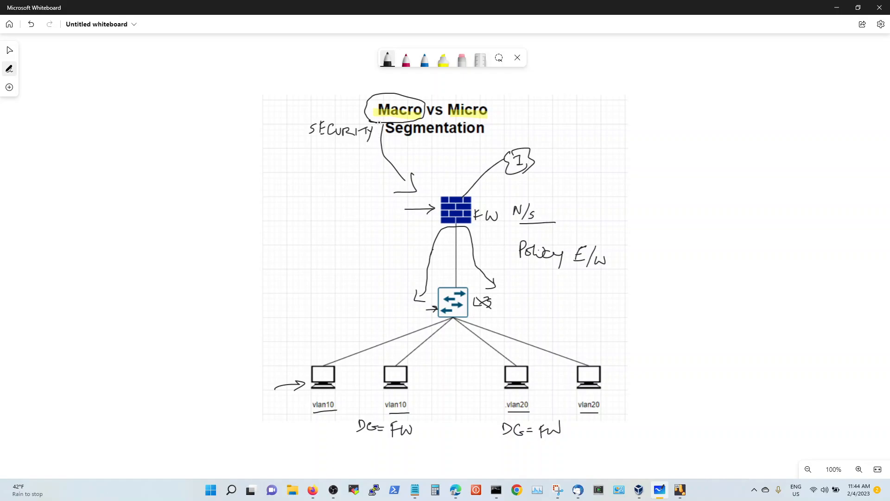
left_click_drag(380, 121, 331, 208)
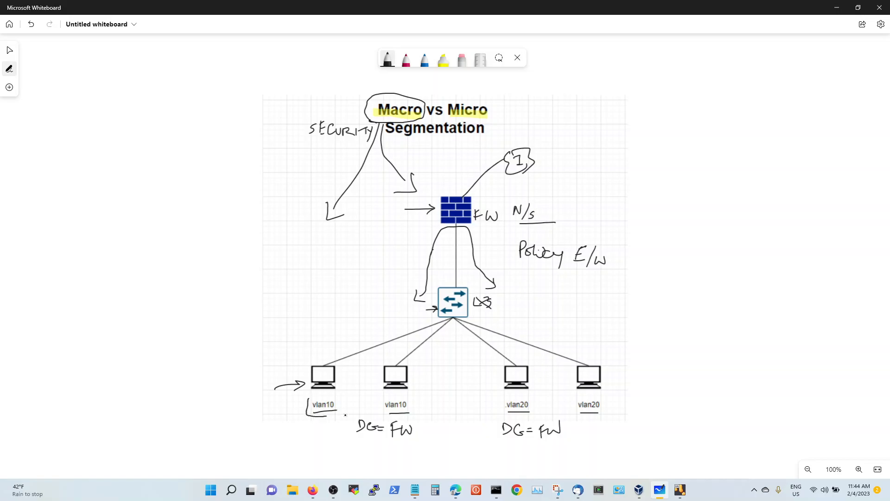
Bracket the two vlan10 computers.
left_click_drag(306, 410, 418, 410)
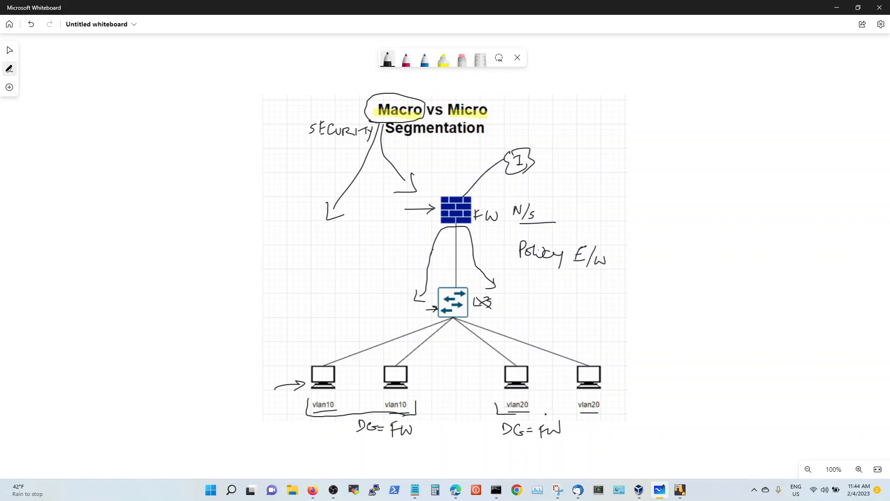
Bracket the vlan20 computers and label the VLAN pairs S1 and S2.
left_click_drag(493, 400, 607, 412)
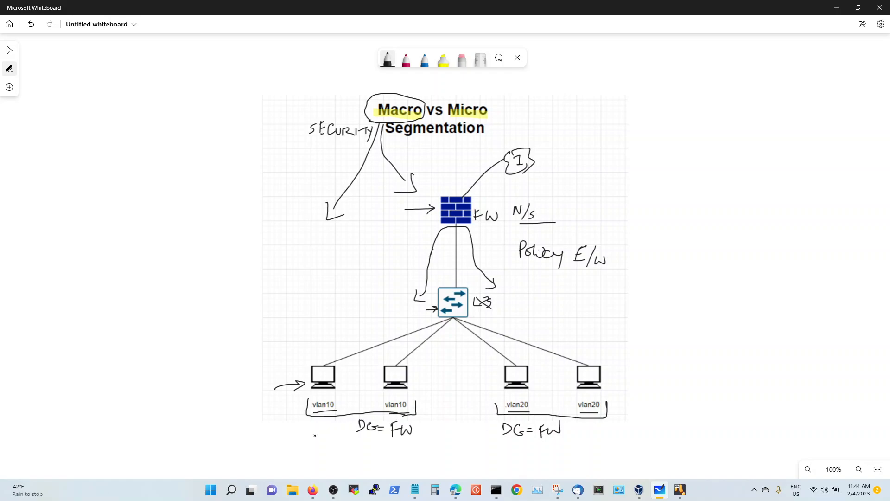
type("S1")
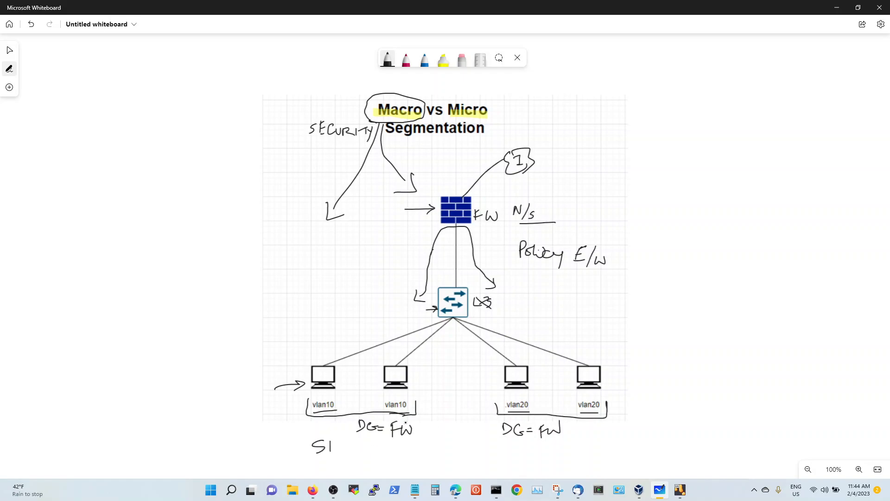
type("S2")
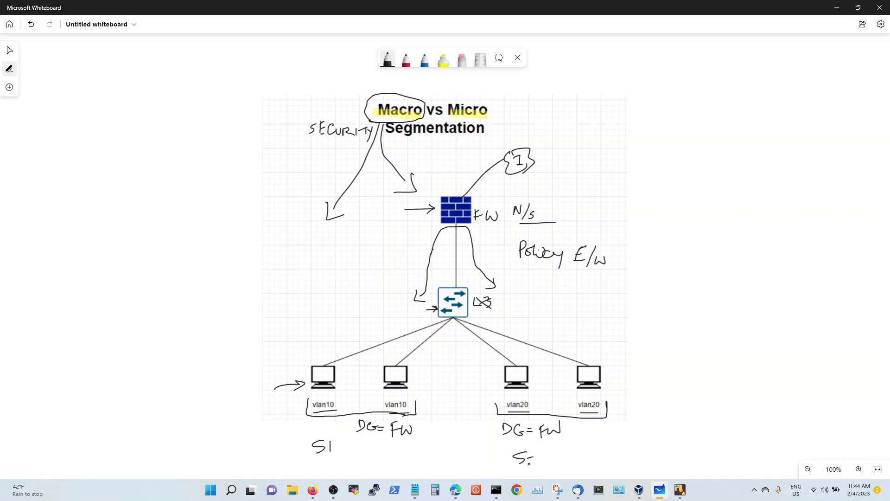
type("2")
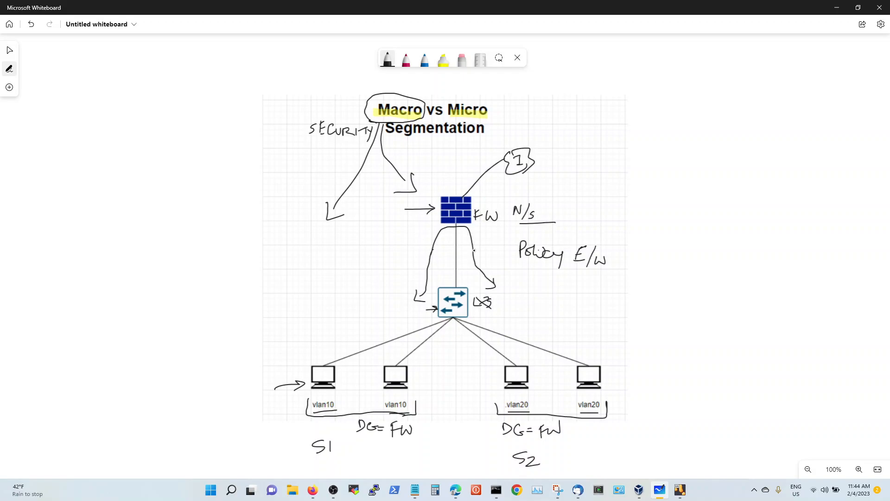
Underline Policy and E/W and add a second arrow into the firewall.
left_click_drag(573, 273, 604, 271)
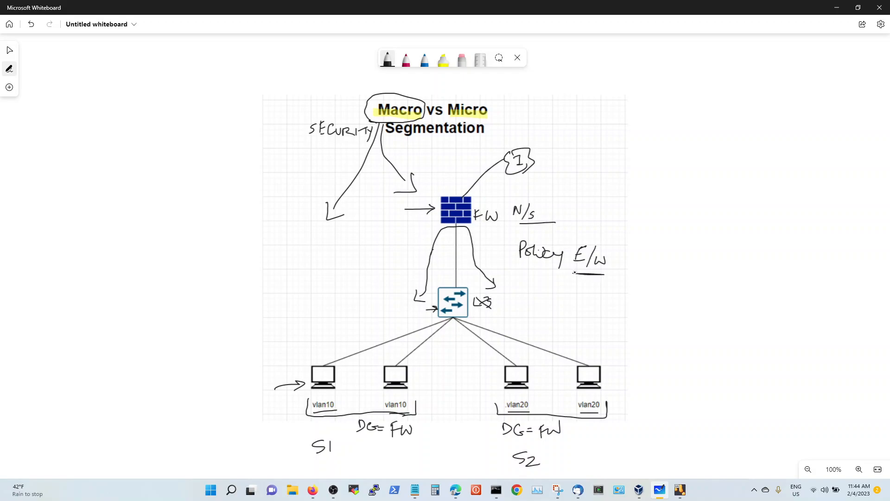
left_click_drag(573, 273, 613, 273)
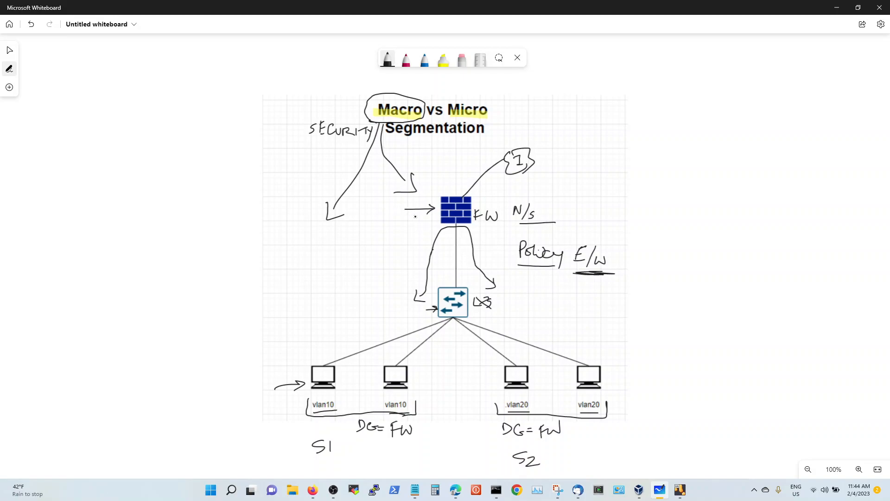
left_click_drag(406, 215, 432, 210)
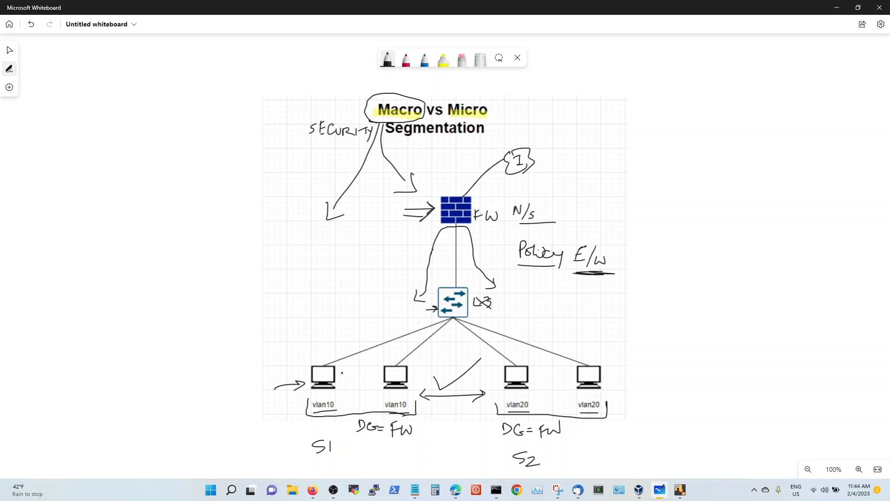
Draw a two-way arrow between the two vlan10 computers.
left_click_drag(341, 379, 375, 379)
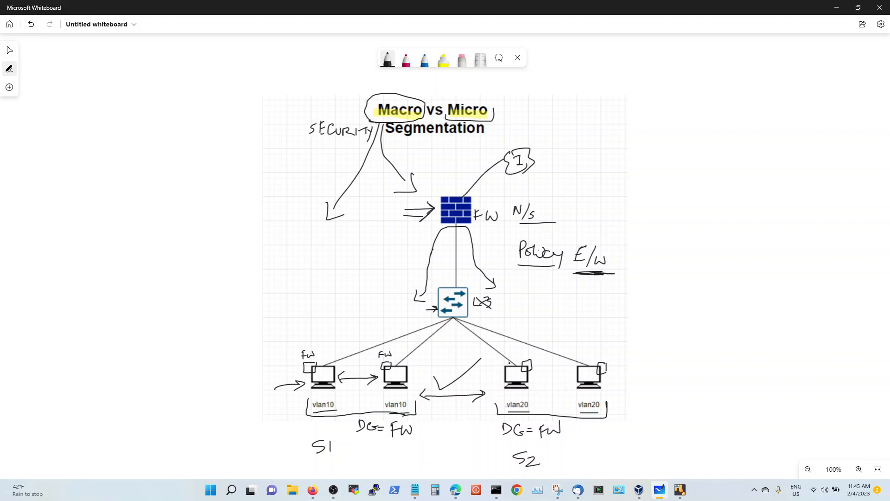
Label the vlan20 host firewalls, write OPER—X and note 100 1000 beside it.
left_click(534, 369)
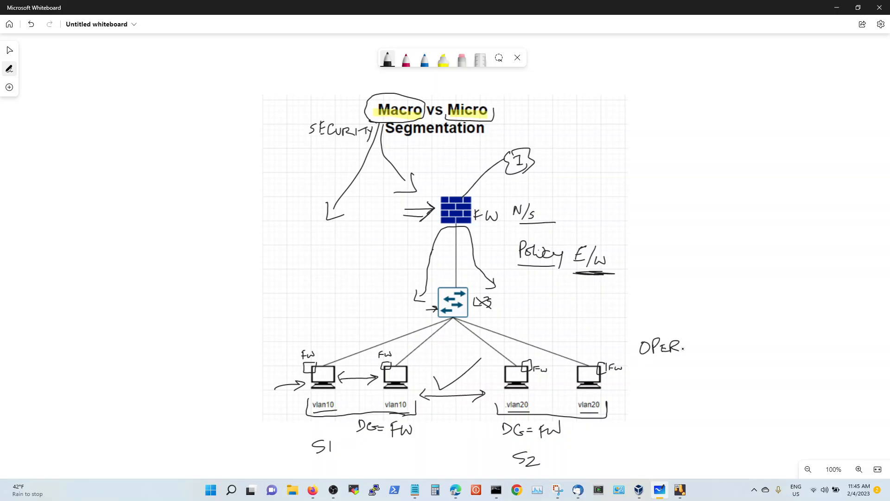
left_click_drag(684, 347, 710, 345)
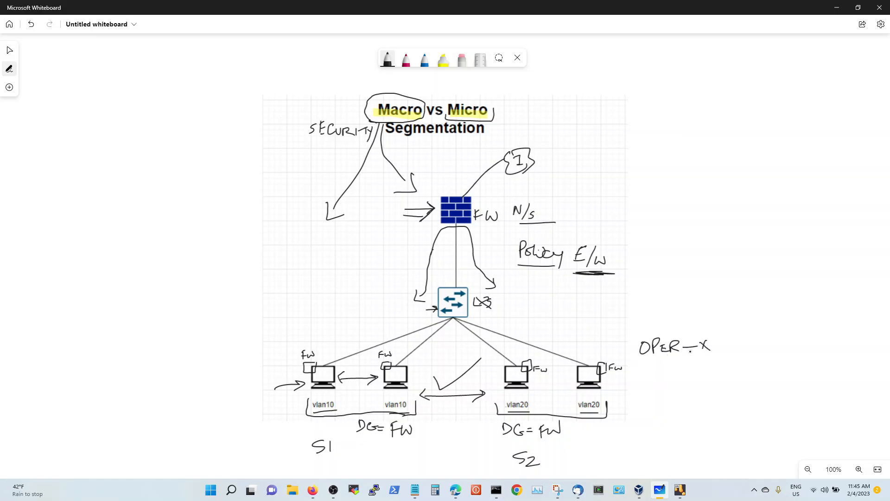
left_click_drag(618, 378, 659, 377)
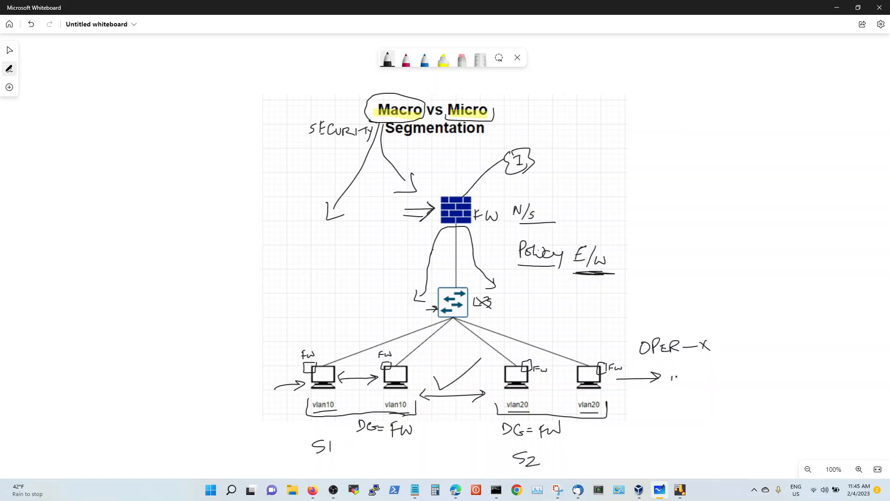
type("100 1x")
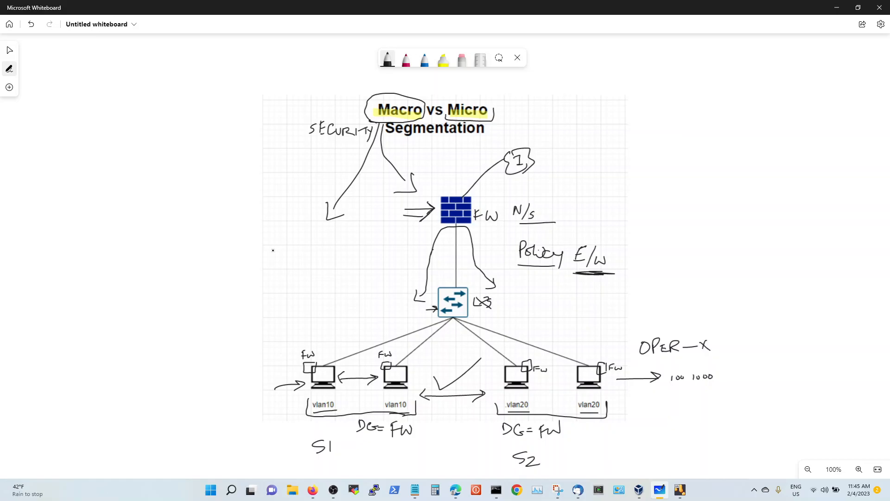
Sketch an empty box to the left of the switch.
left_click_drag(273, 246, 314, 261)
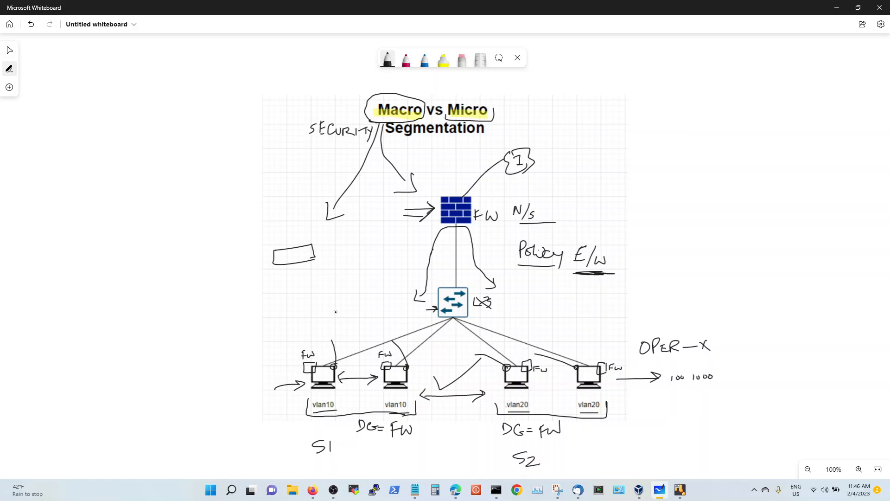
Link the box by pen lines to the vlan10 and vlan20 computers with a flow arrow into it.
left_click_drag(302, 263, 322, 323)
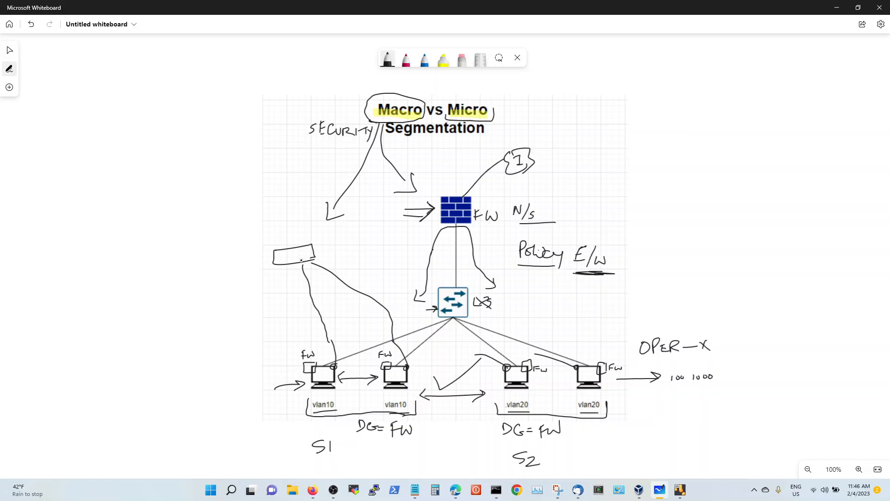
left_click_drag(306, 256, 434, 338)
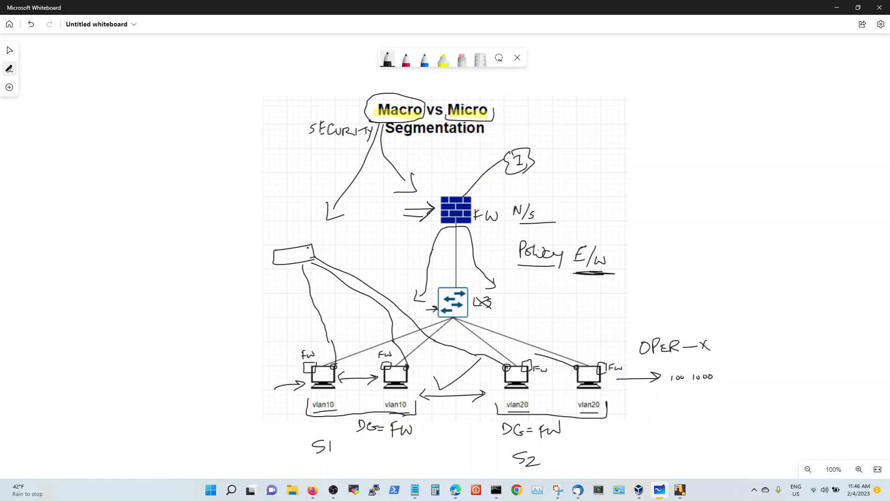
left_click_drag(307, 249, 452, 332)
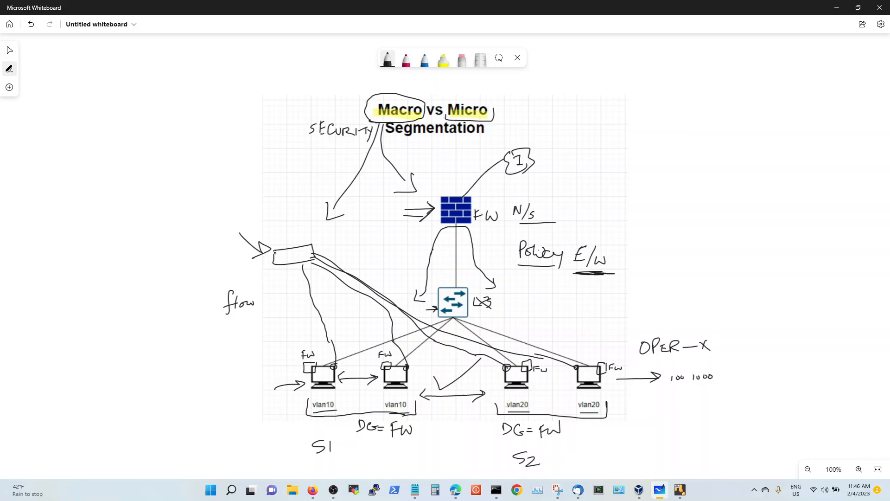
Write 'Cont.' inside the box and label the computers with OS and Agent notes.
type("Cont.")
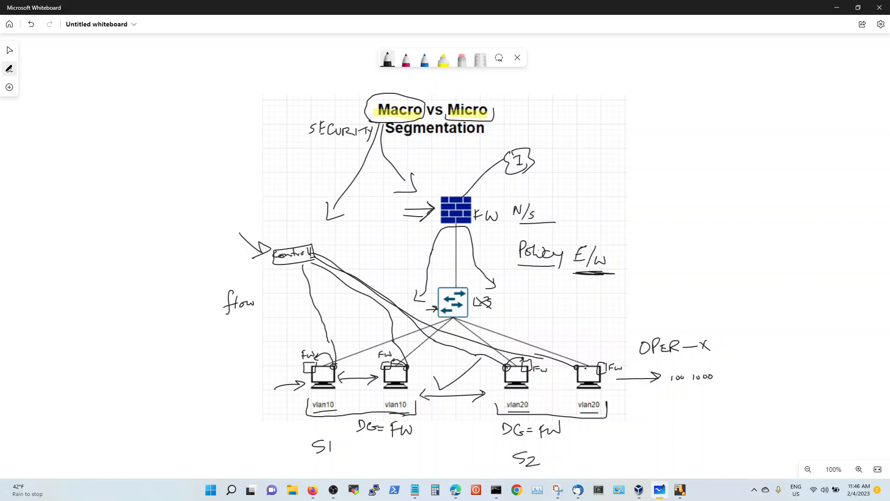
left_click_drag(568, 369, 602, 355)
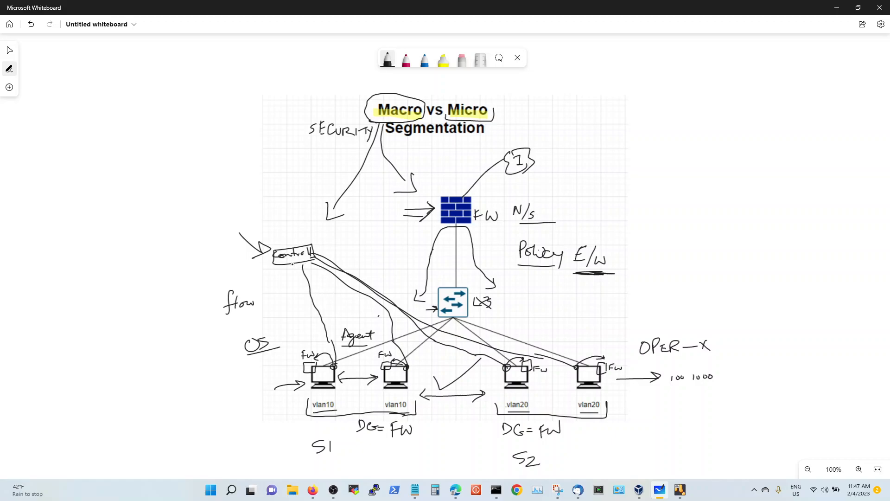
Write E/W between the vlan10 computers and add arrows at the controller.
left_click_drag(293, 264, 294, 301)
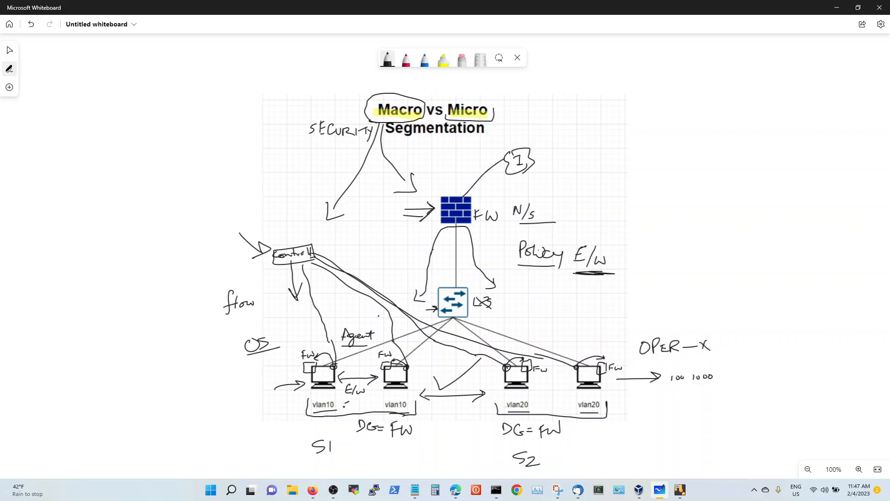
left_click_drag(344, 407, 377, 405)
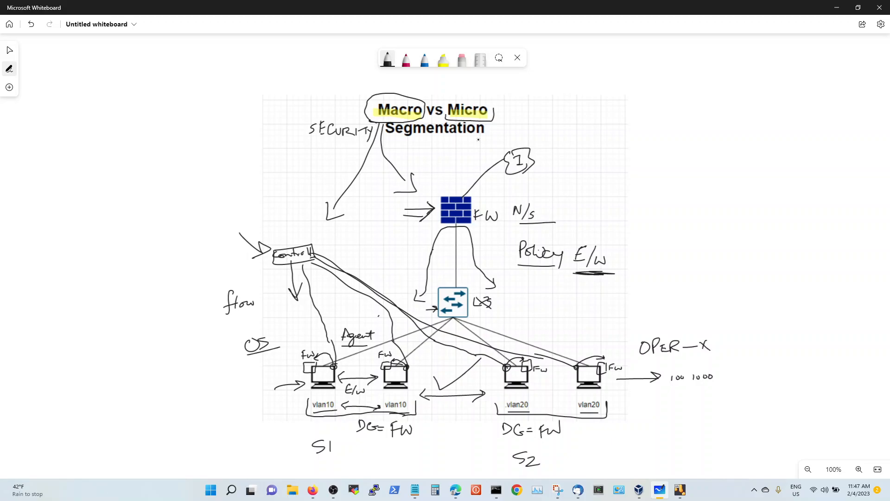
Circle the word Micro in the title and underline SECURITY.
left_click_drag(460, 100, 497, 102)
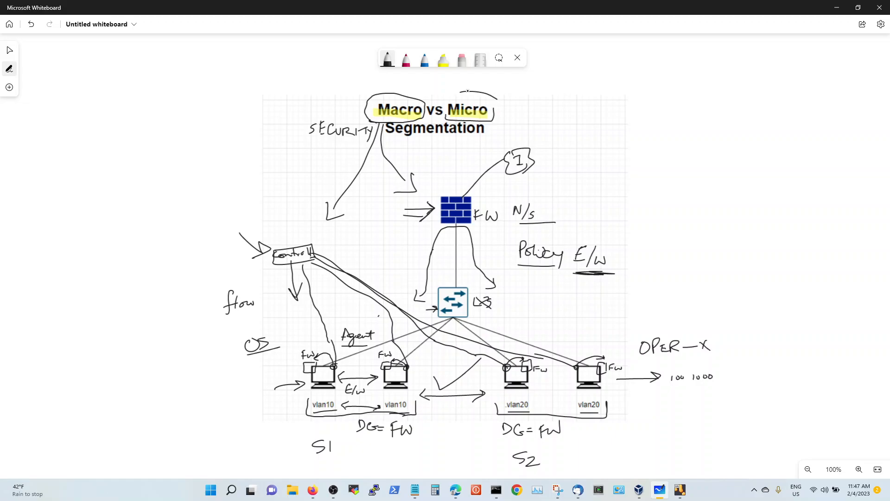
left_click_drag(448, 94, 494, 122)
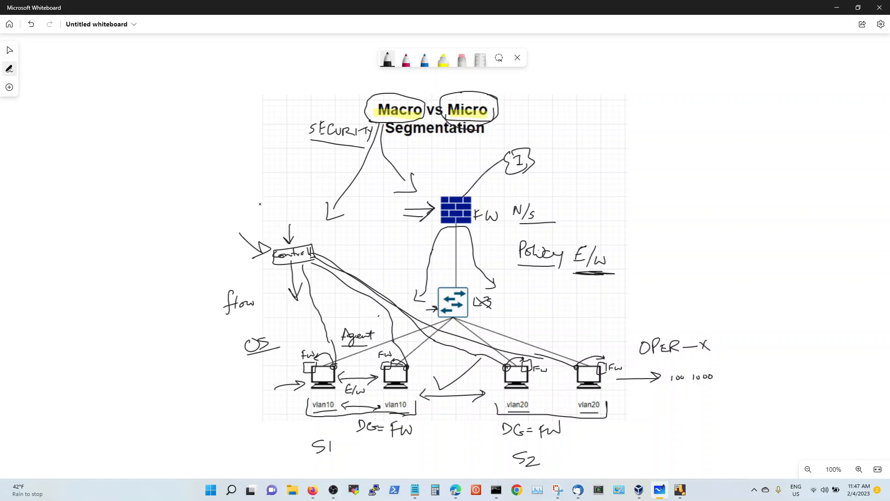
Write ILLUMIO and NSX with arrows above the controller box.
type("ILLUMIO")
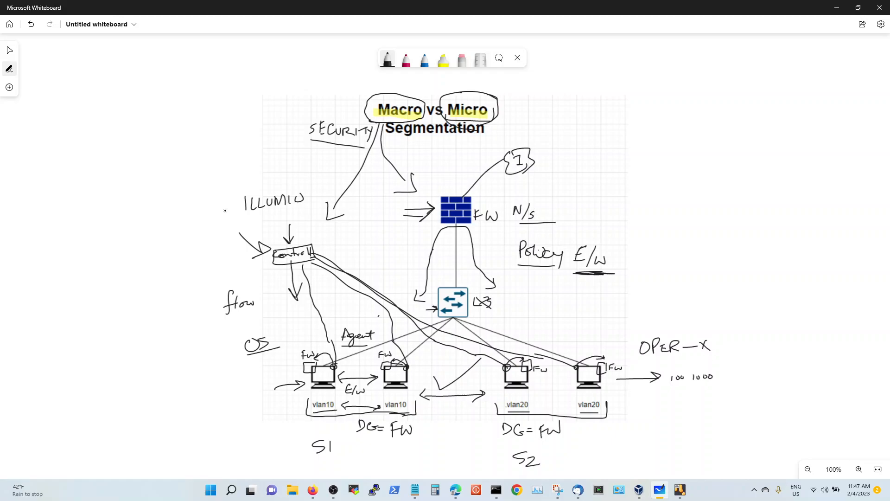
left_click_drag(228, 210, 241, 213)
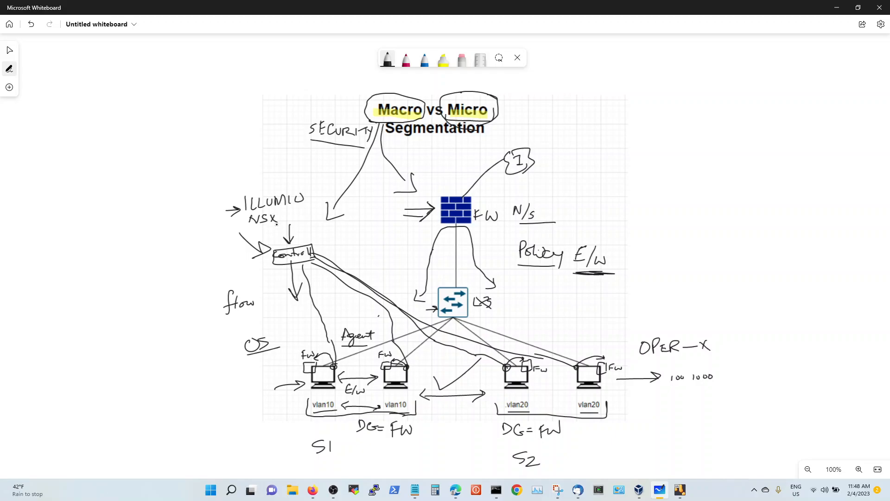
left_click_drag(227, 220, 244, 220)
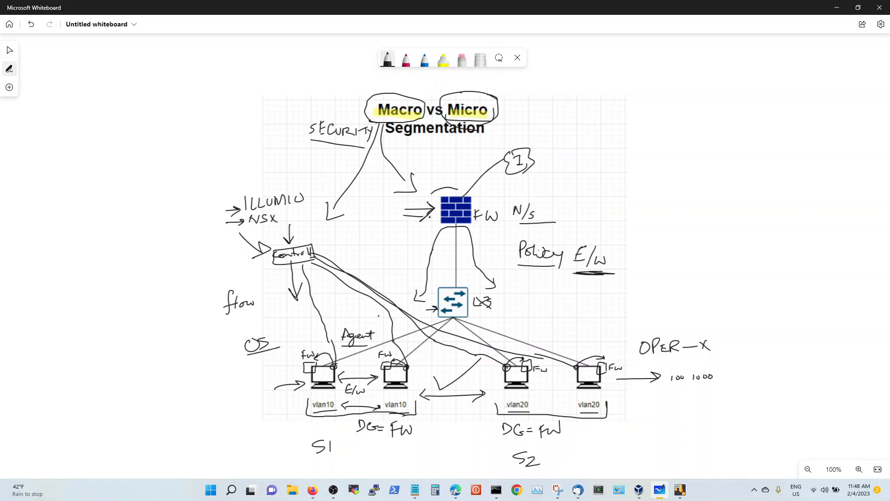
Circle the firewall icon with inward arrows.
left_click_drag(432, 193, 454, 233)
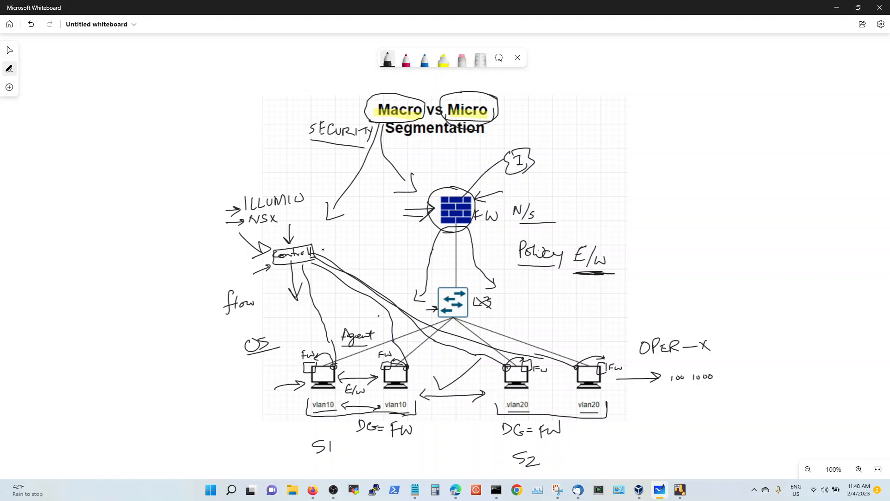
Write an API note with an arrow pointing into the controller box.
left_click_drag(351, 246, 317, 245)
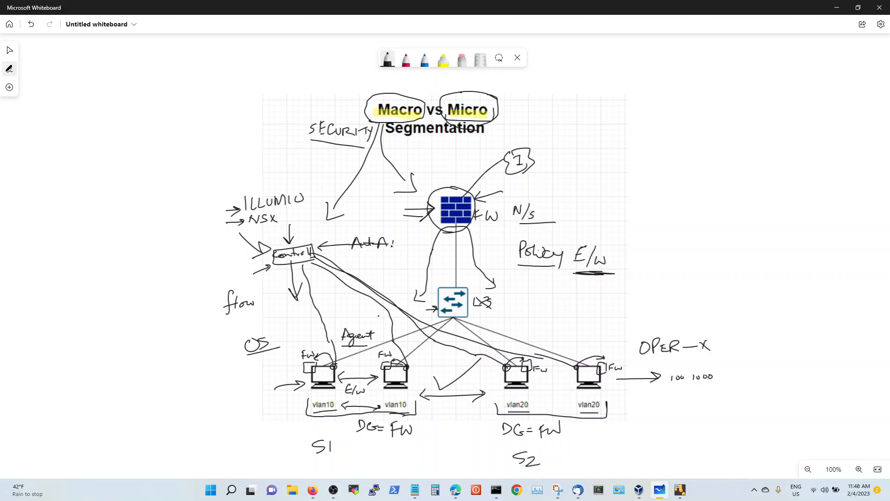
type("PI")
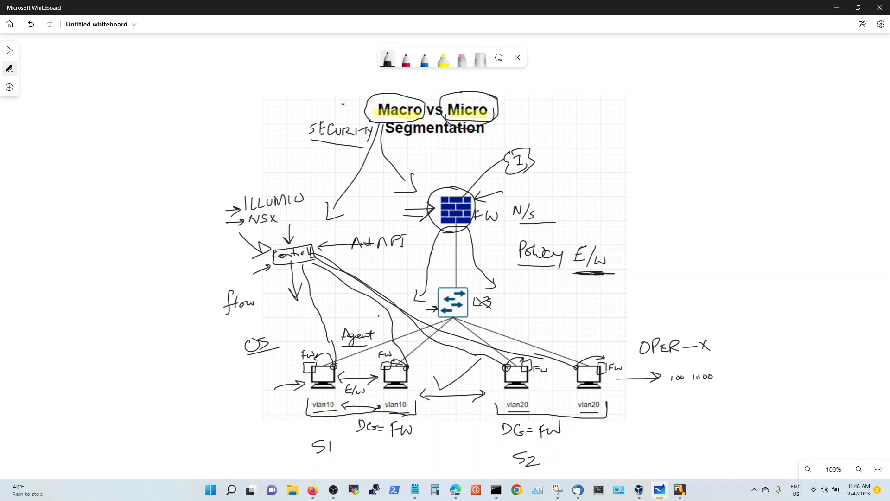
Draw curves from SECURITY to Macro and the firewall, and from the controller toward Agent.
left_click_drag(332, 106, 361, 104)
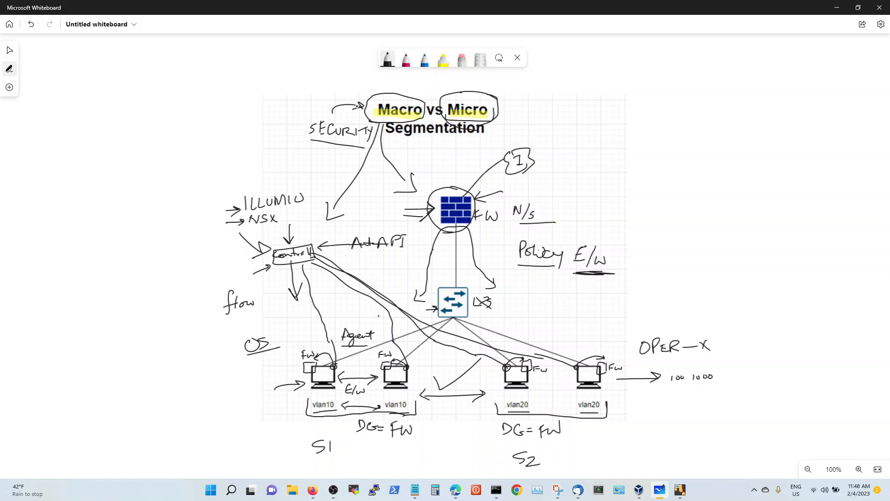
left_click_drag(364, 150, 452, 144)
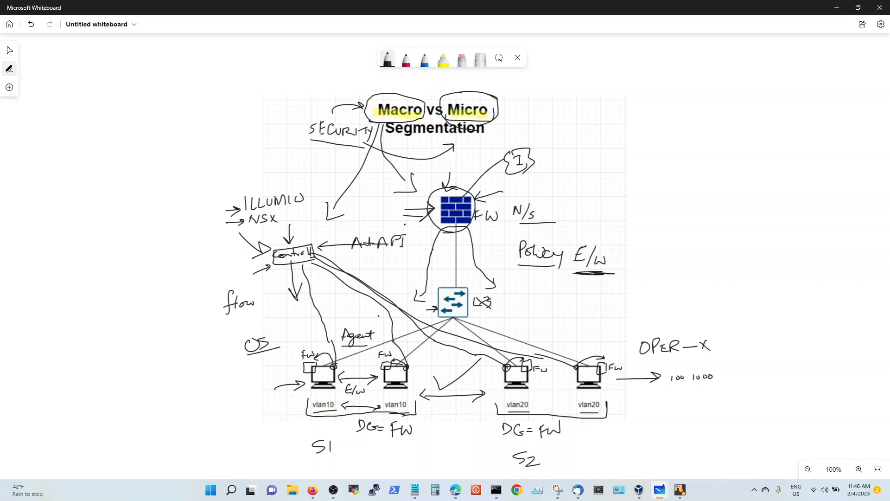
left_click_drag(352, 312, 372, 346)
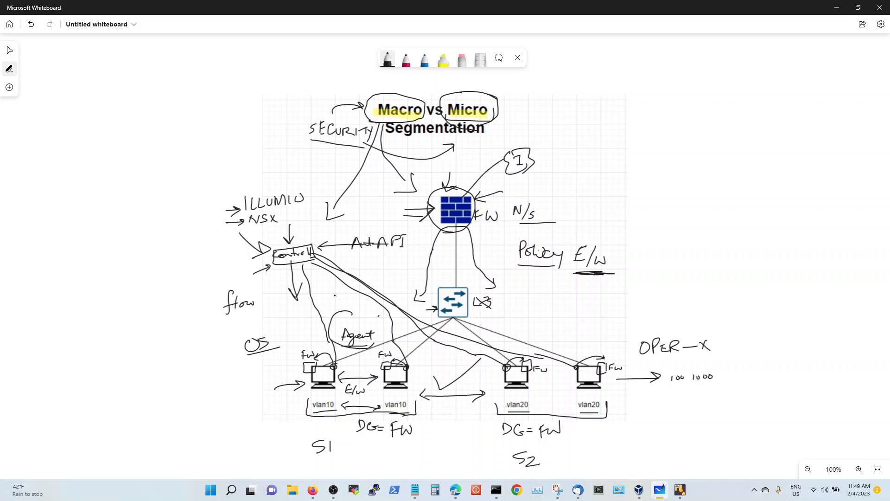